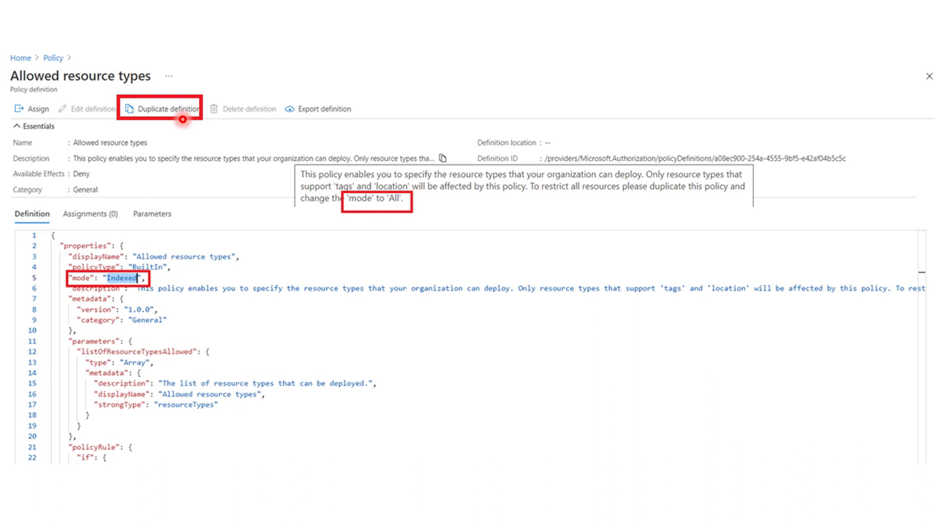
- Assign the policy allowing service/apis and service/apis/policies, with message 'You can't create this resource'
left_click(35, 108)
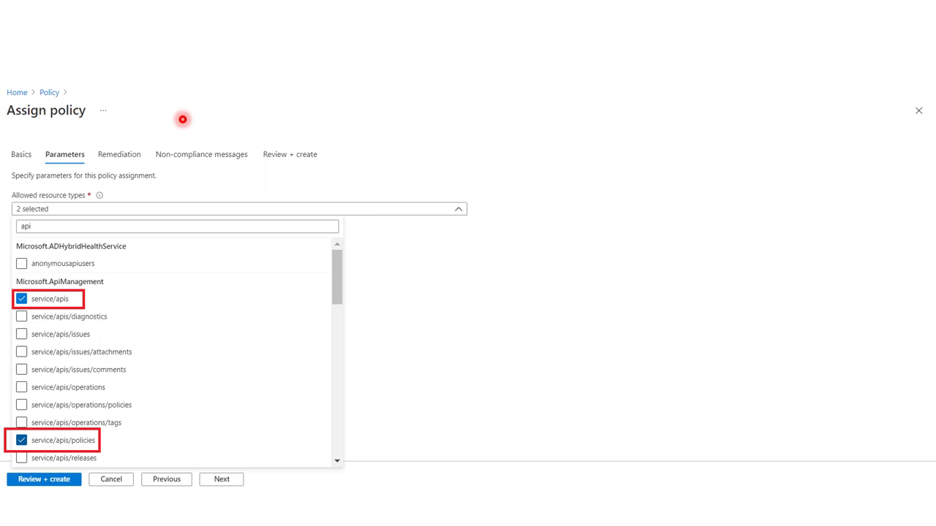
mouse_move(117, 285)
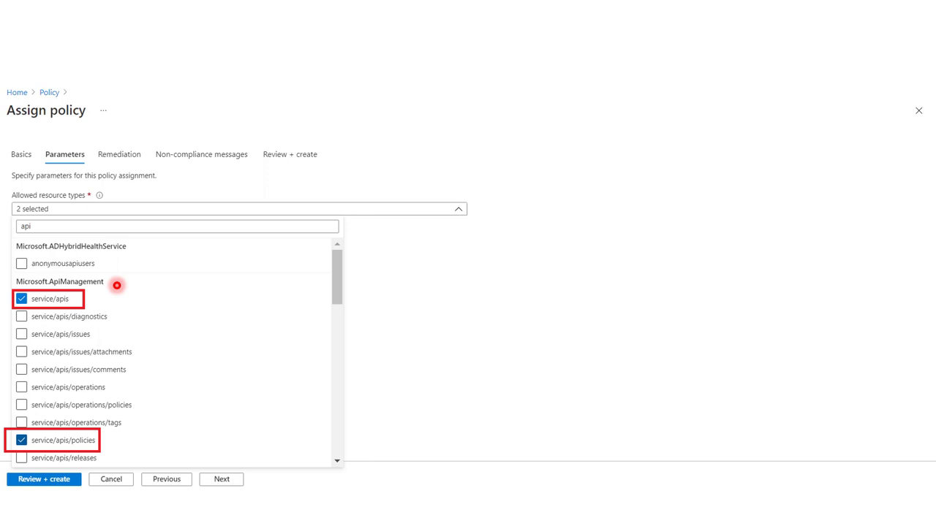
mouse_move(113, 303)
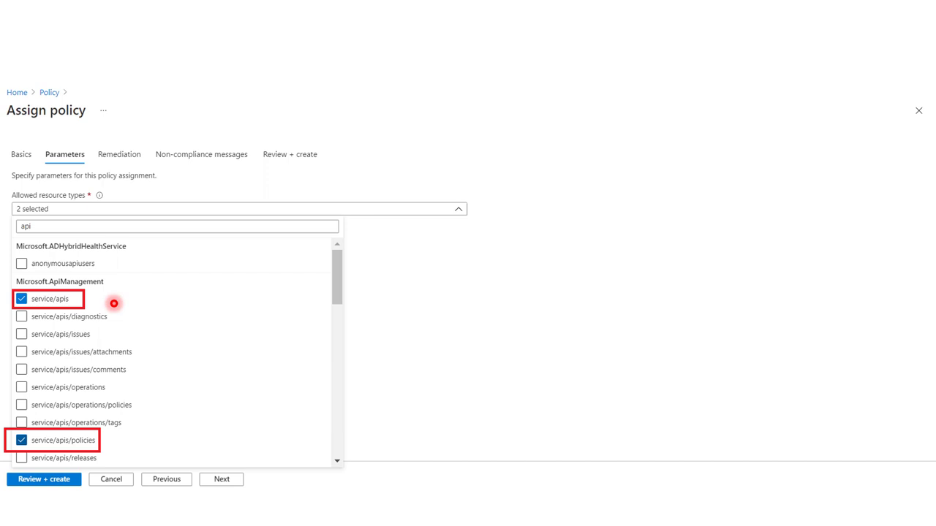
left_click(203, 154)
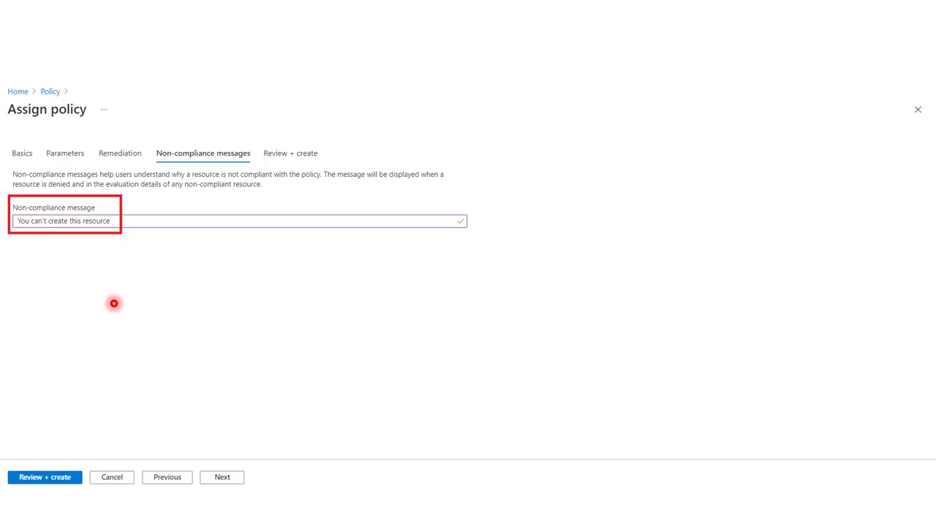